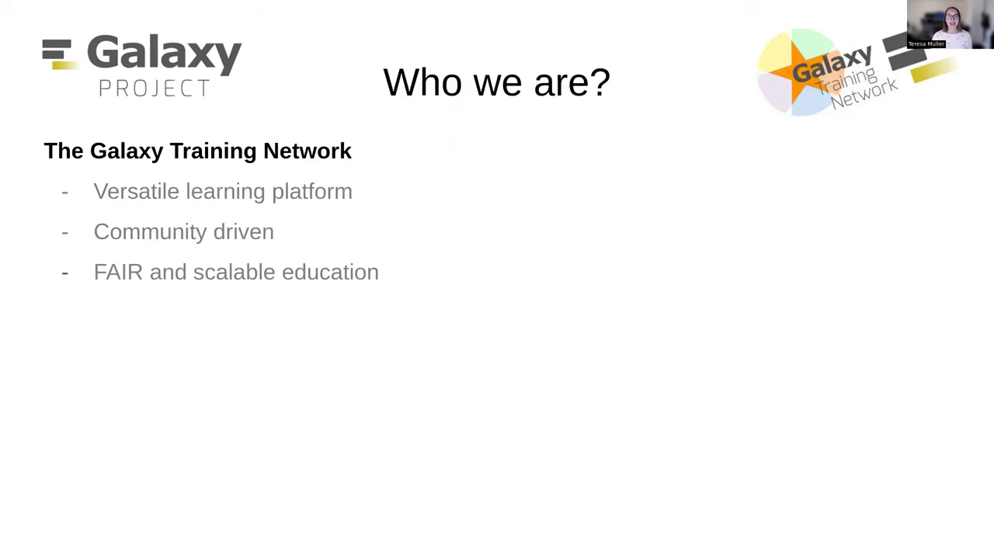
# Advance two slides from 'Find topics' to slide 8, 'Smorgasbord', on the yearly training event.
pyautogui.press('right')
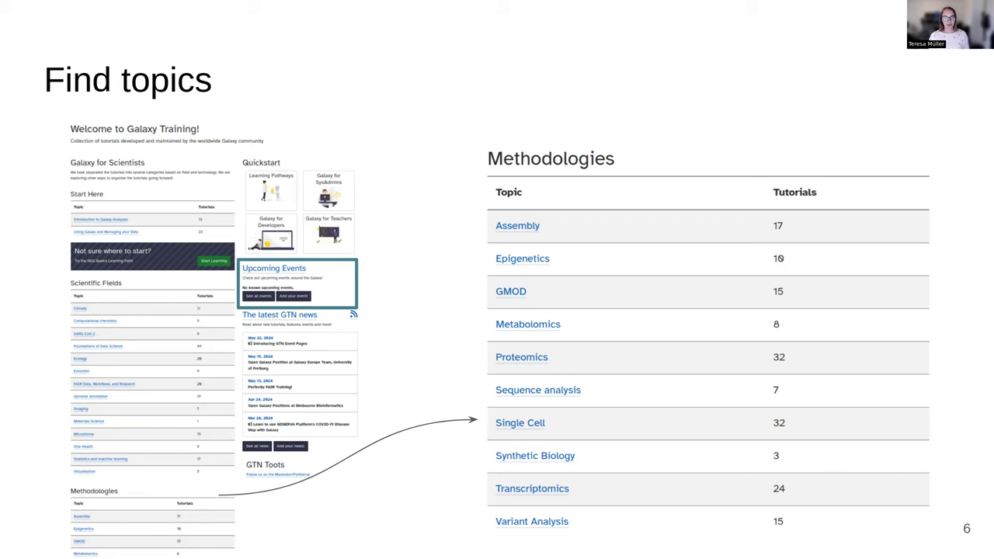
pyautogui.press('right')
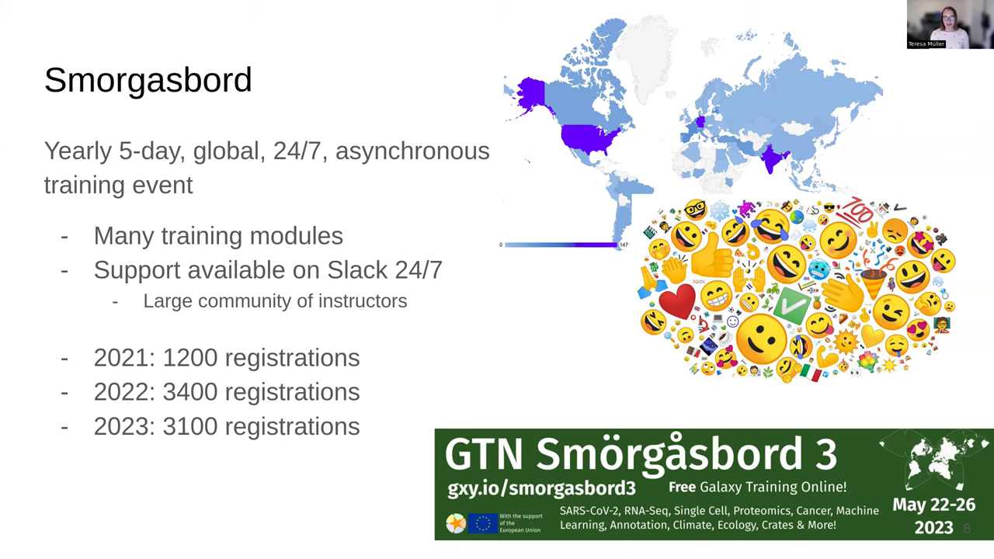
pyautogui.press('Right')
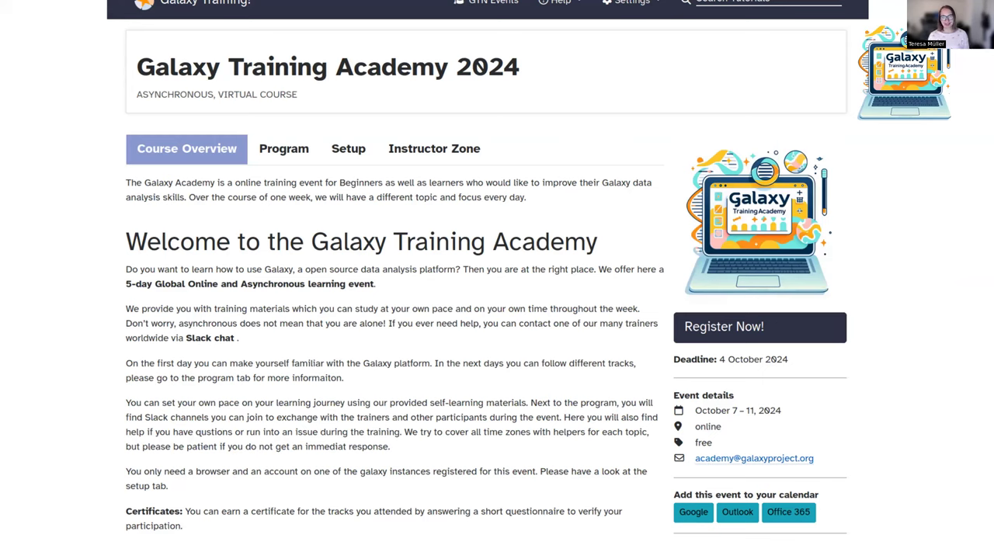
pyautogui.moveTo(729, 413)
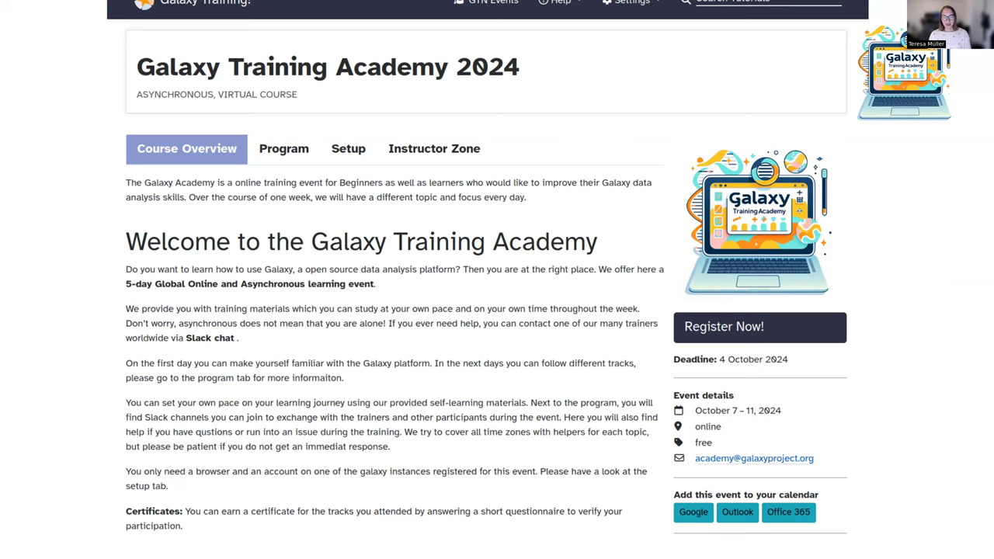
# Advance from the course overview screenshot to the 'Setup' slide on Galaxy accounts and Slack.
pyautogui.click(348, 148)
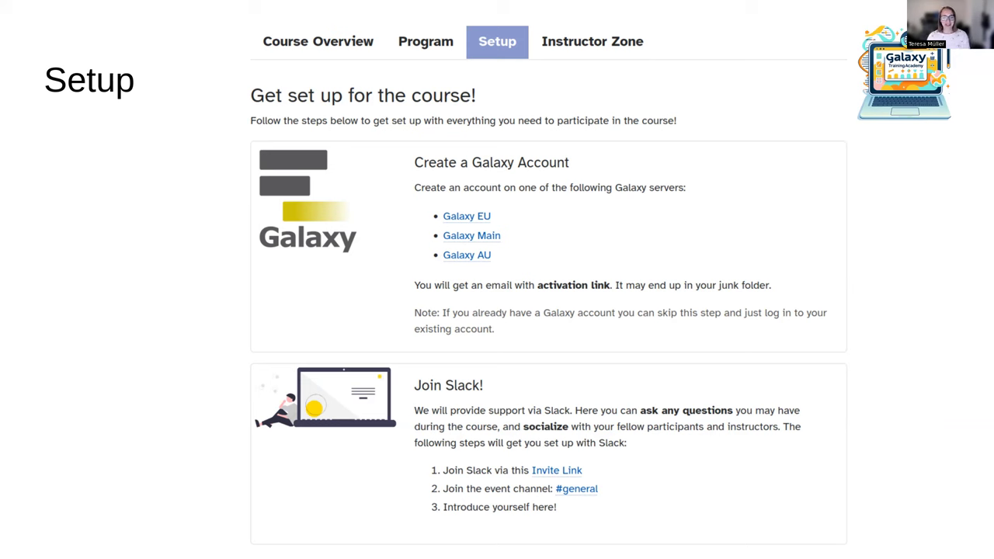
pyautogui.click(426, 41)
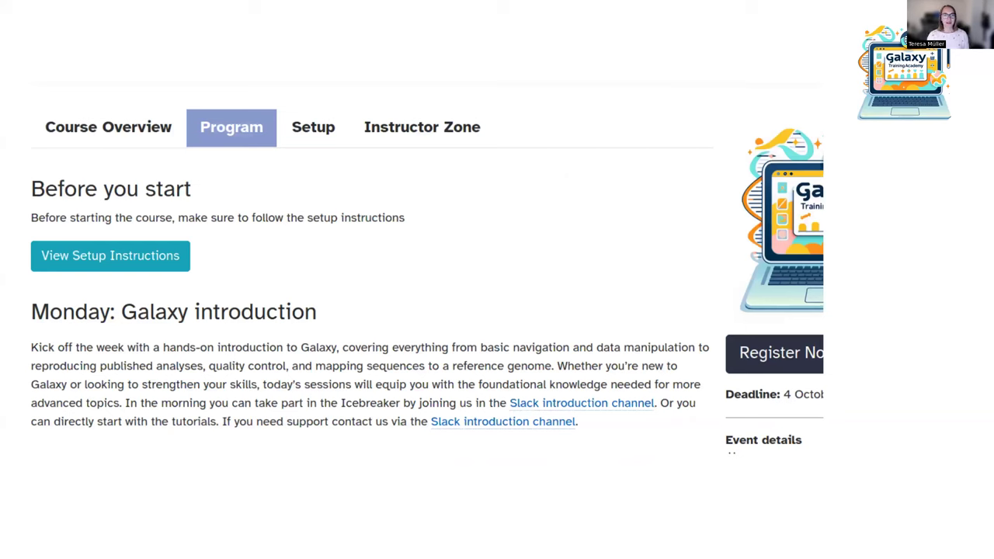
pyautogui.moveTo(346, 126)
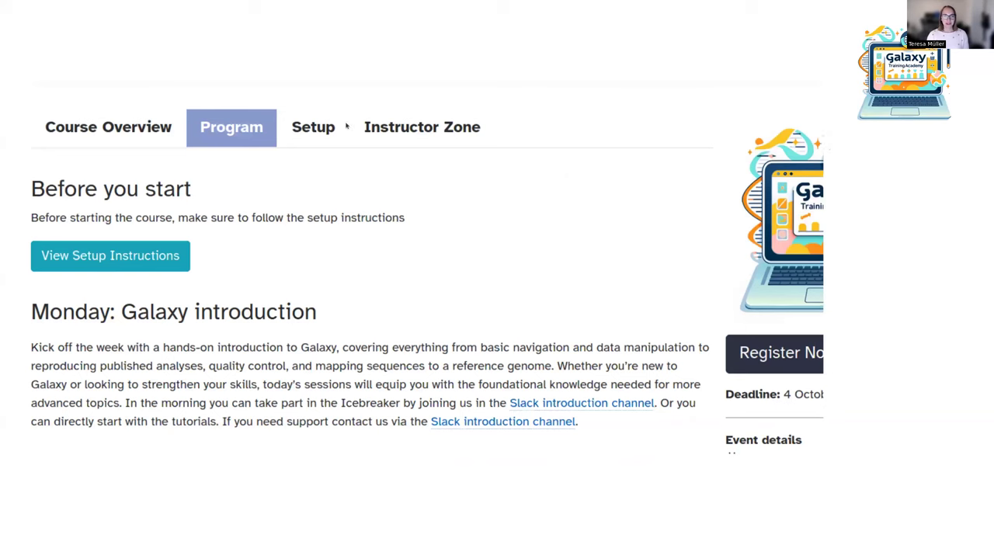
pyautogui.moveTo(240, 161)
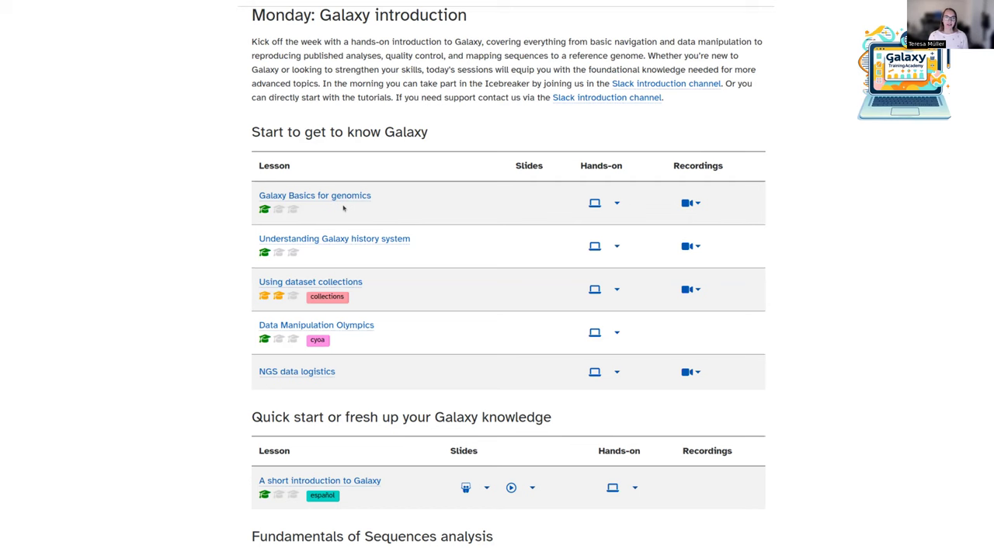
pyautogui.moveTo(342, 207)
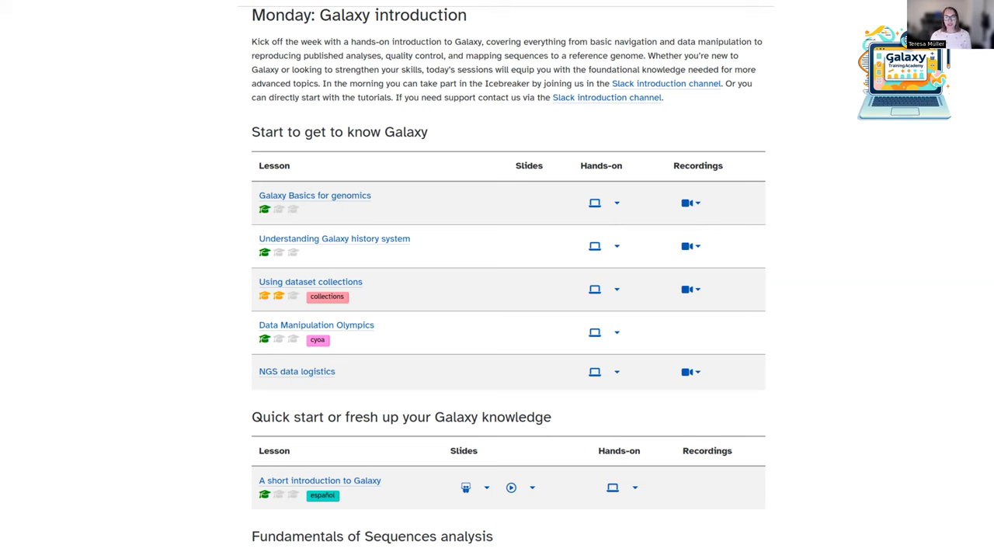
pyautogui.moveTo(598, 175)
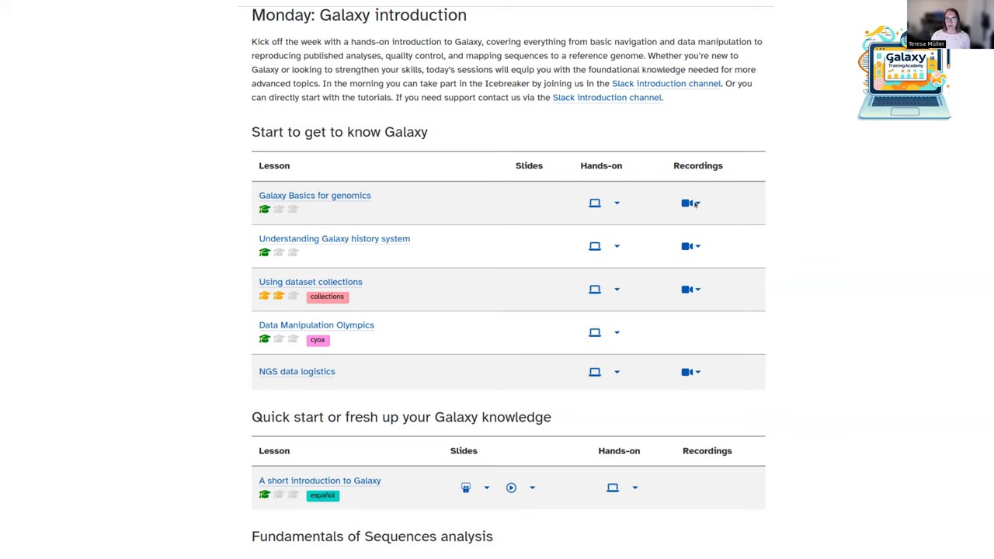
pyautogui.moveTo(596, 202)
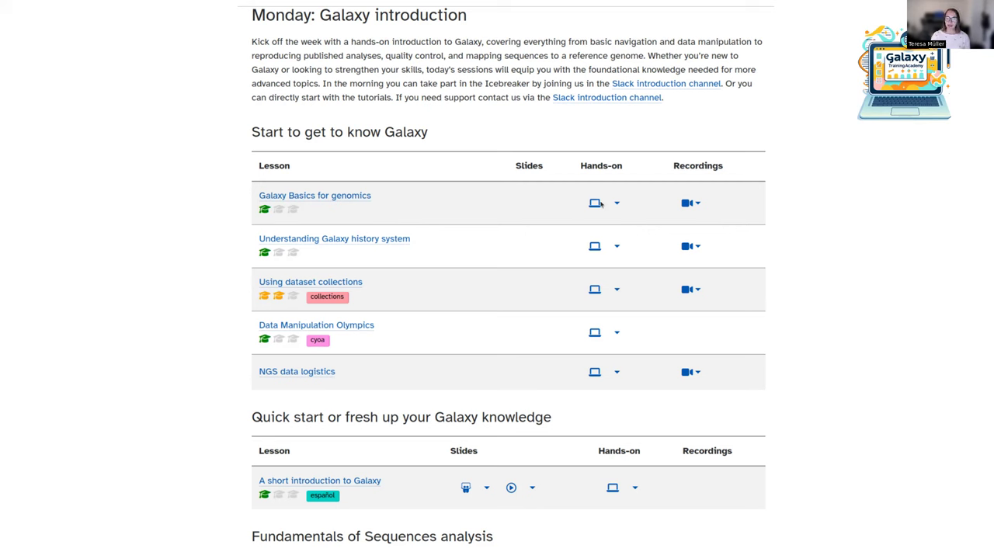
pyautogui.moveTo(599, 204)
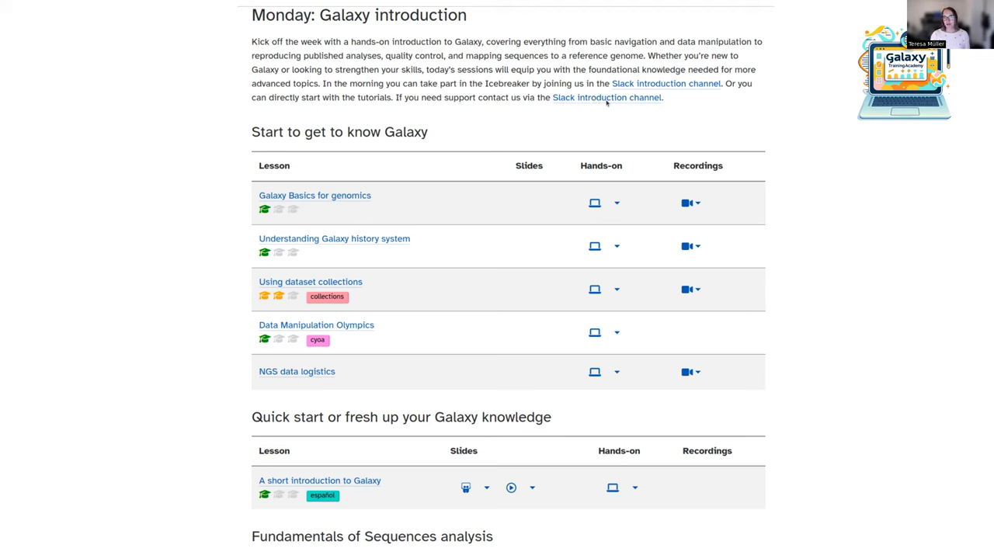
pyautogui.moveTo(594, 101)
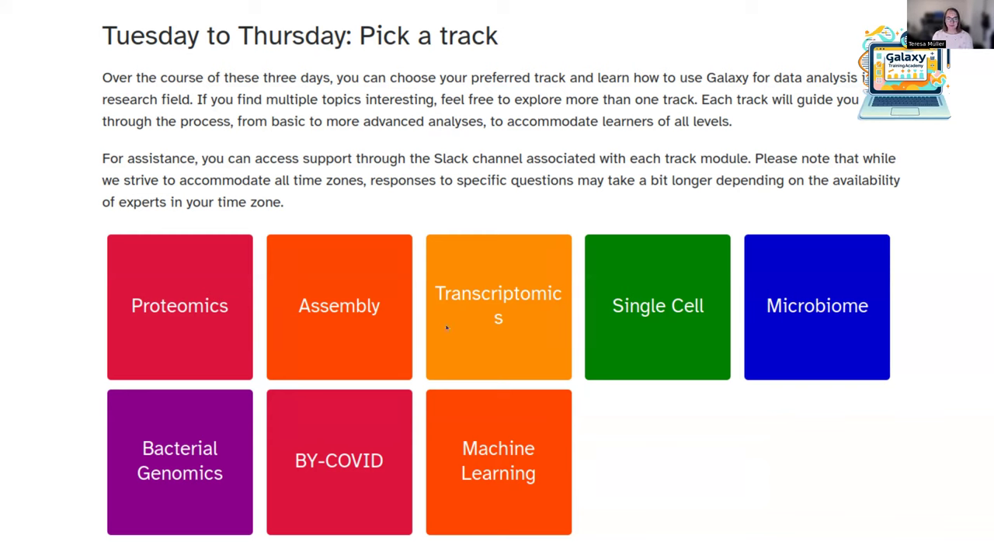
# Select a track tile to reach the Assembly track page with organisers and lessons.
pyautogui.click(338, 306)
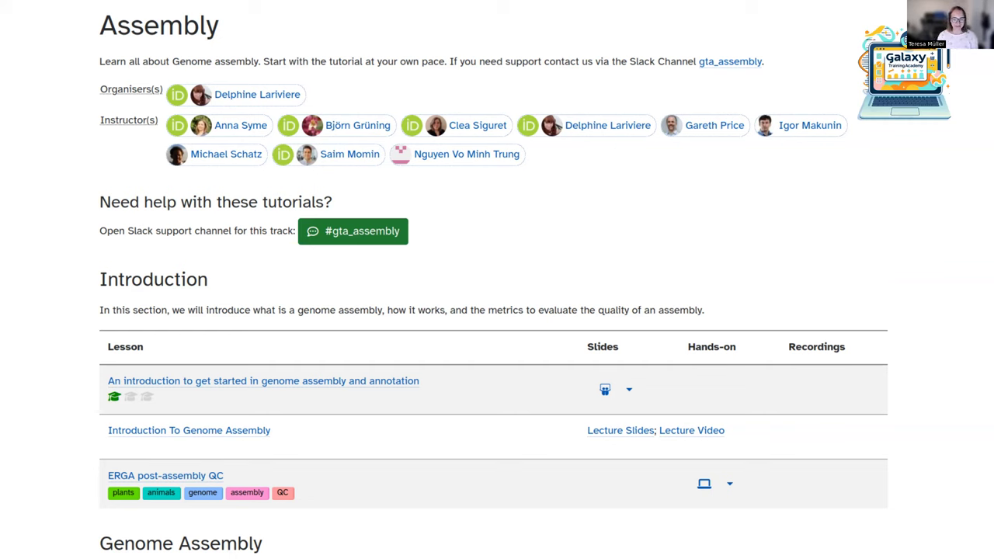
pyautogui.moveTo(232, 343)
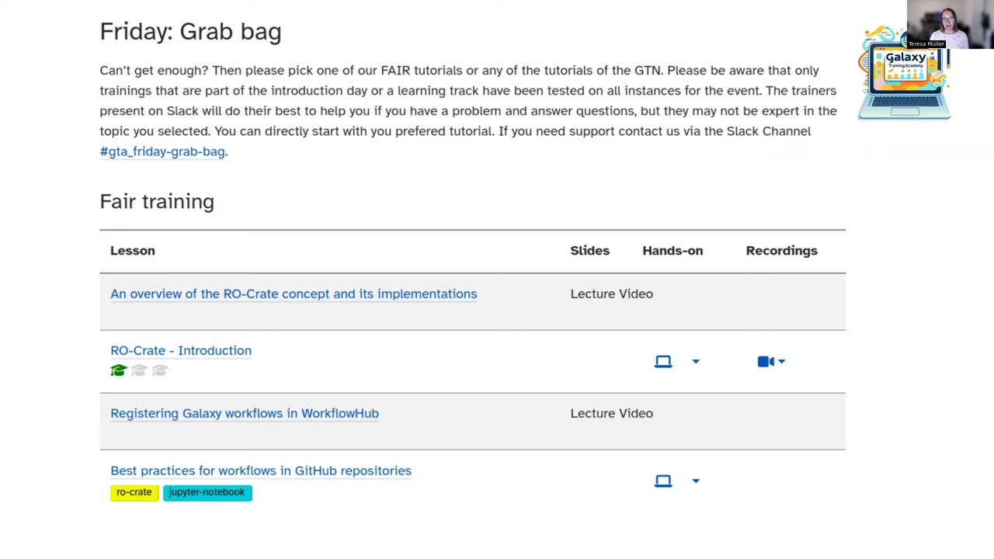
pyautogui.moveTo(235, 257)
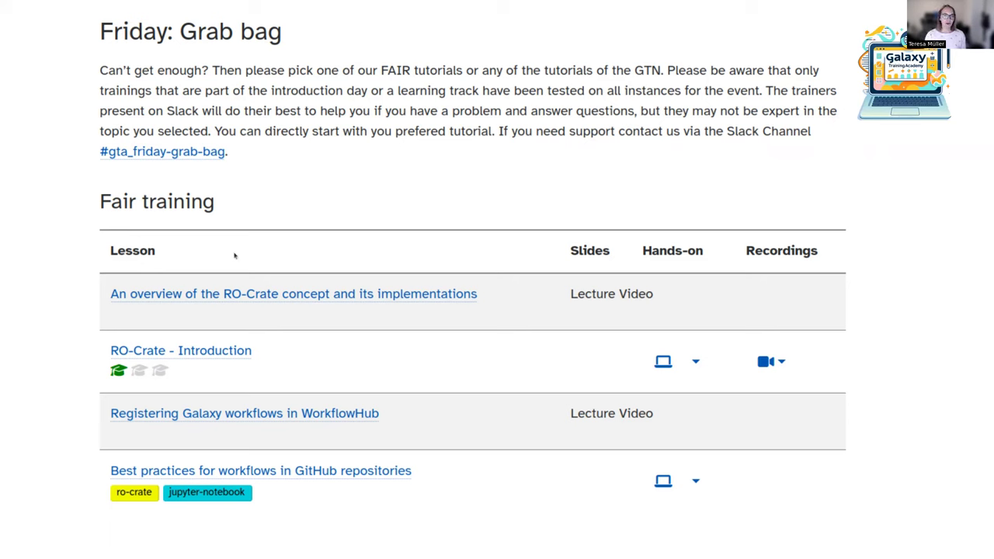